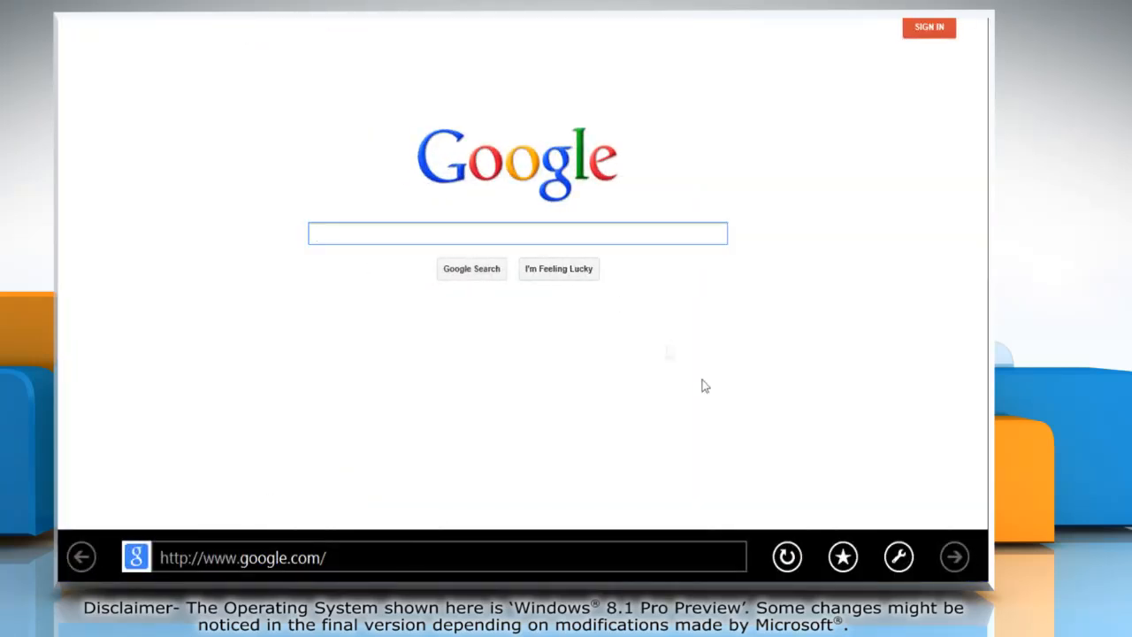
Switch the Google page to desktop Internet Explorer and open View Downloads
left_click(899, 556)
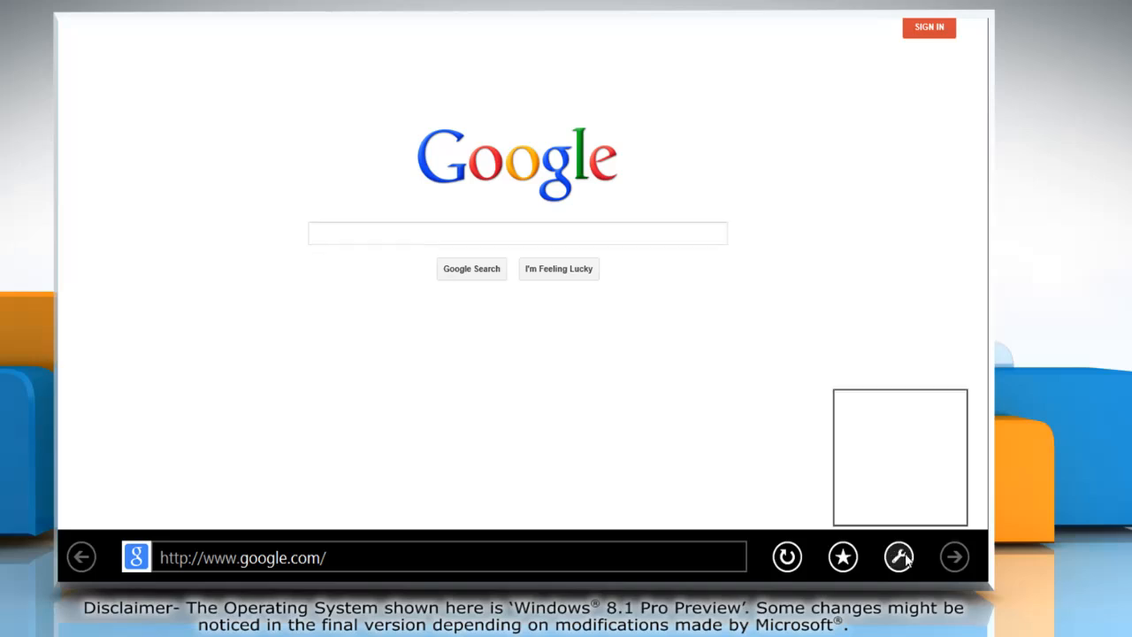
left_click(898, 557)
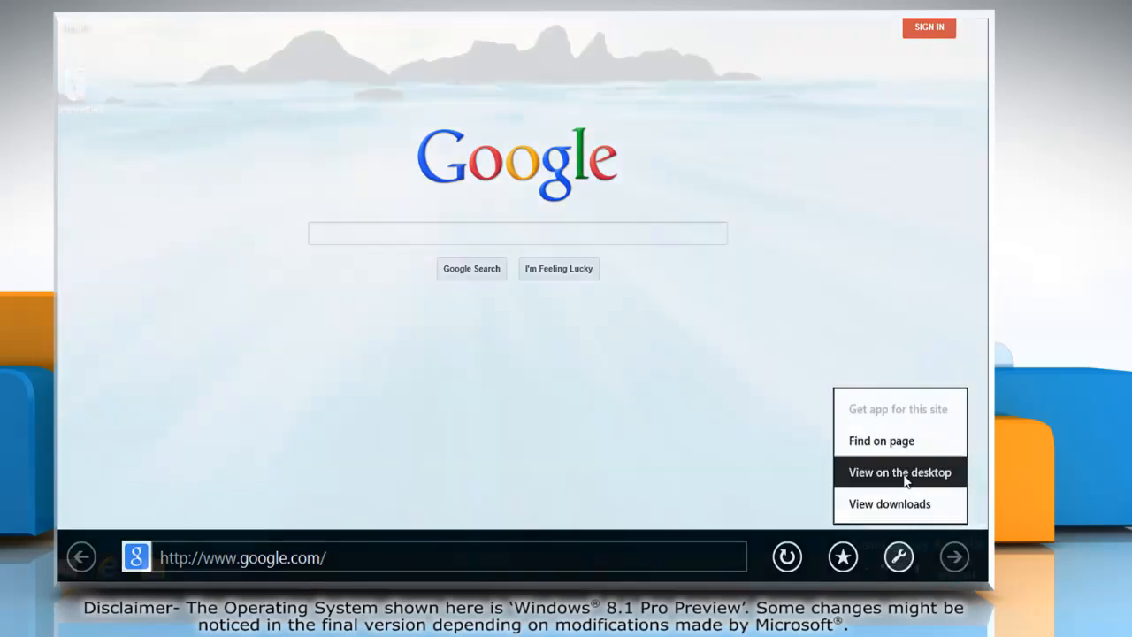
left_click(900, 471)
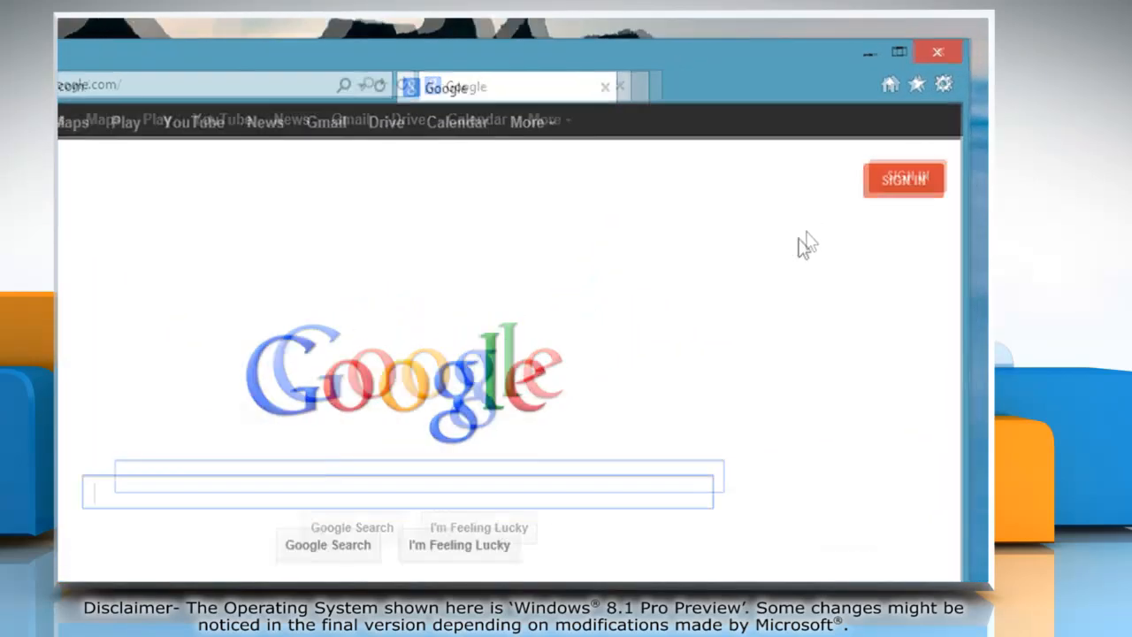
left_click(936, 88)
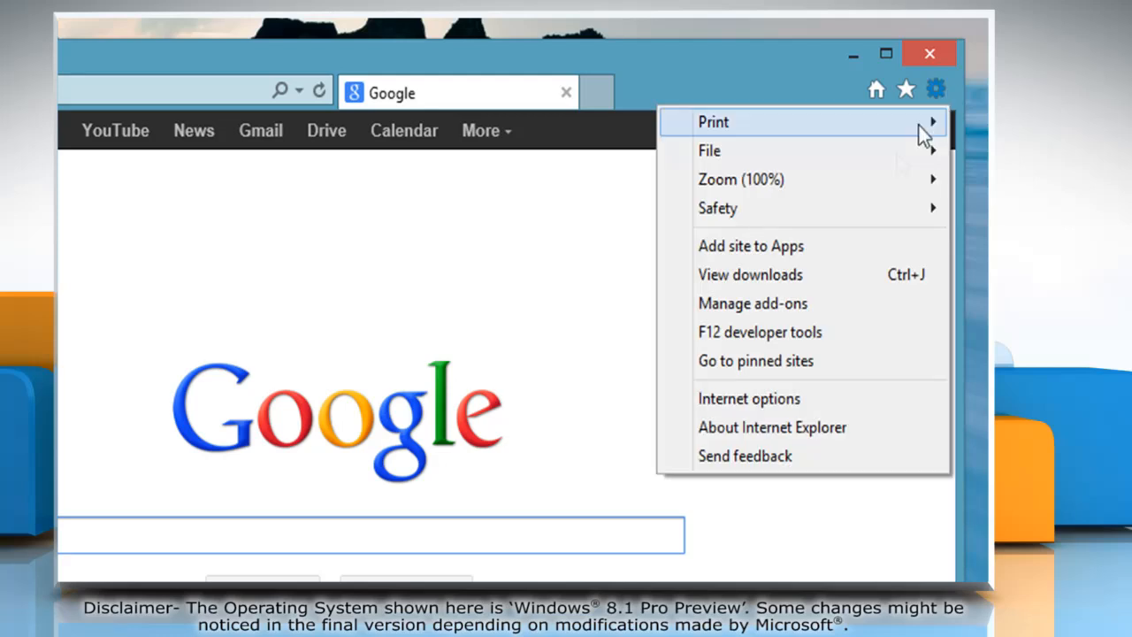
mouse_move(830, 287)
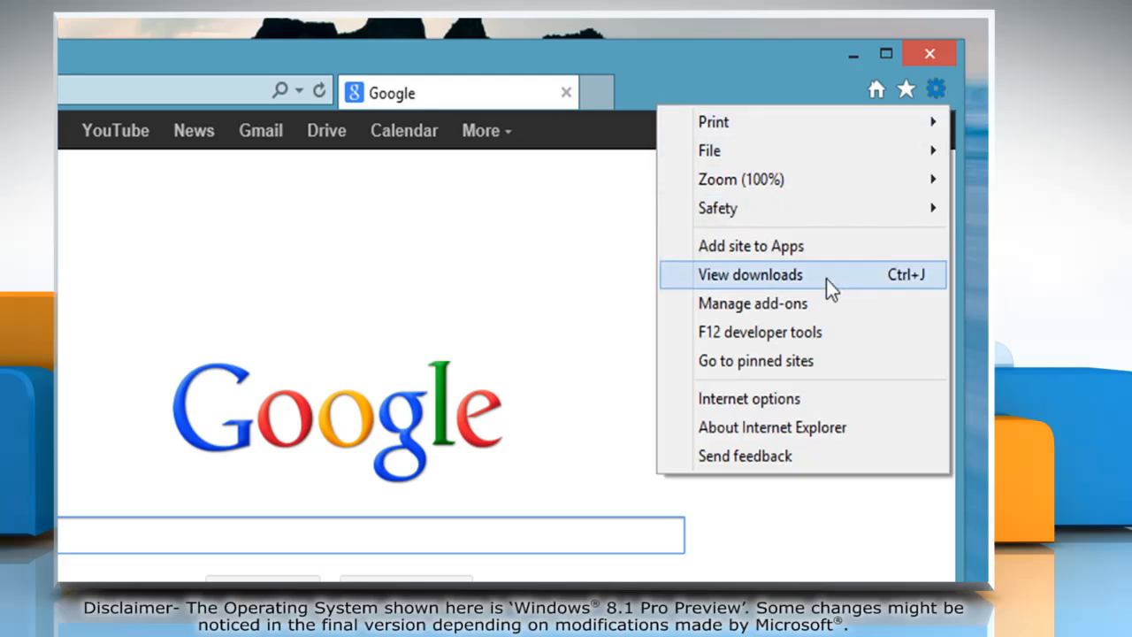
left_click(750, 274)
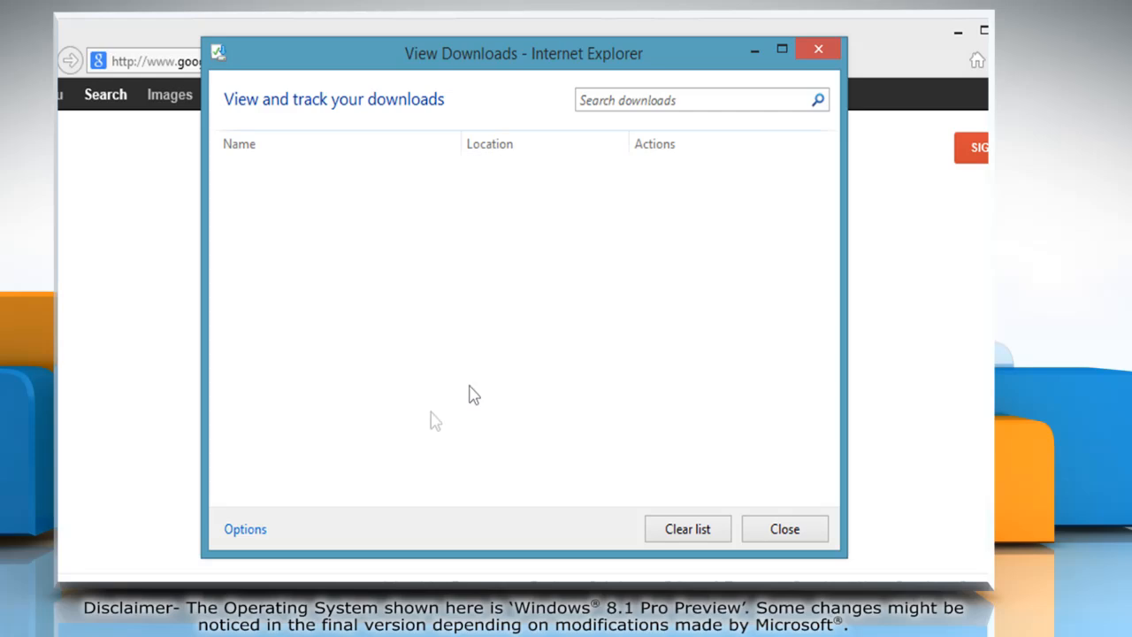
Set the default download location to the Desktop folder in Download Options
left_click(245, 529)
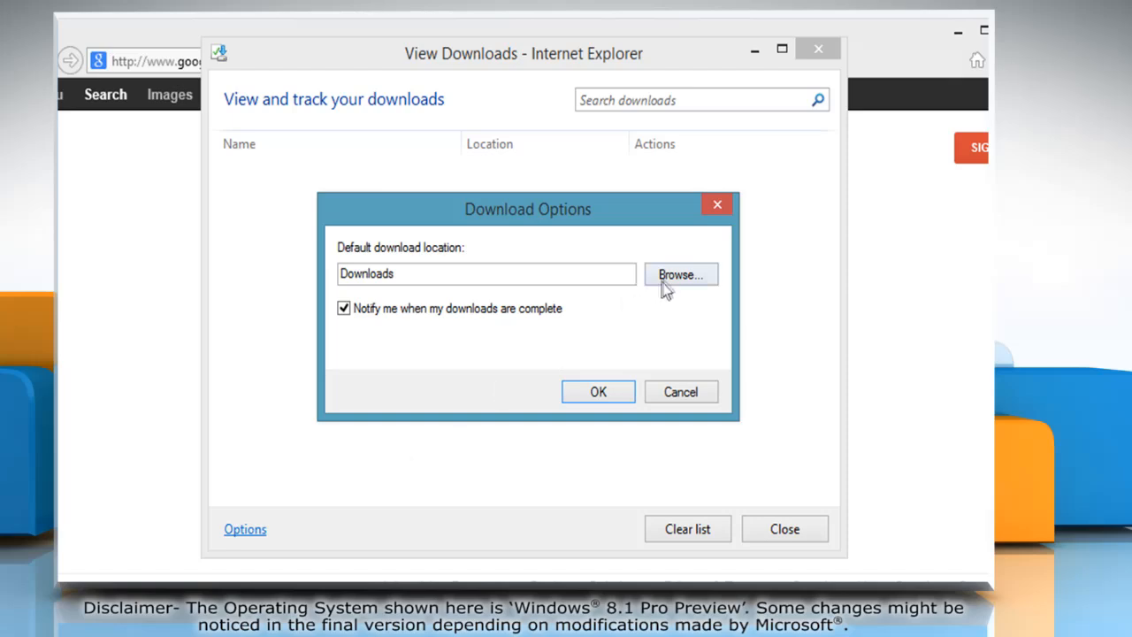
left_click(679, 274)
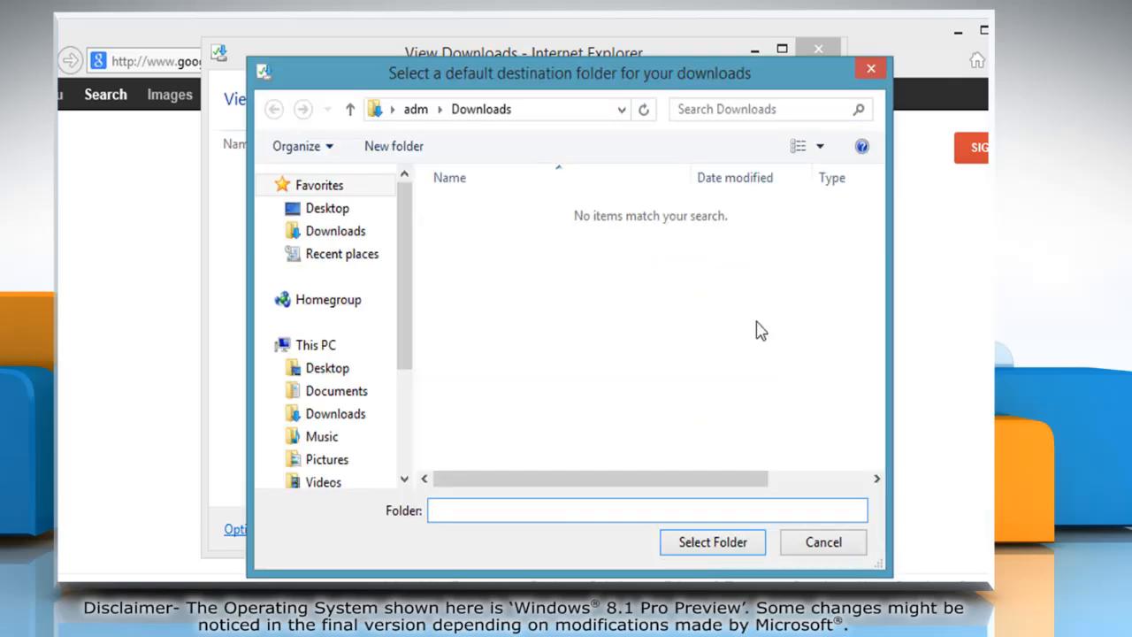
left_click(327, 208)
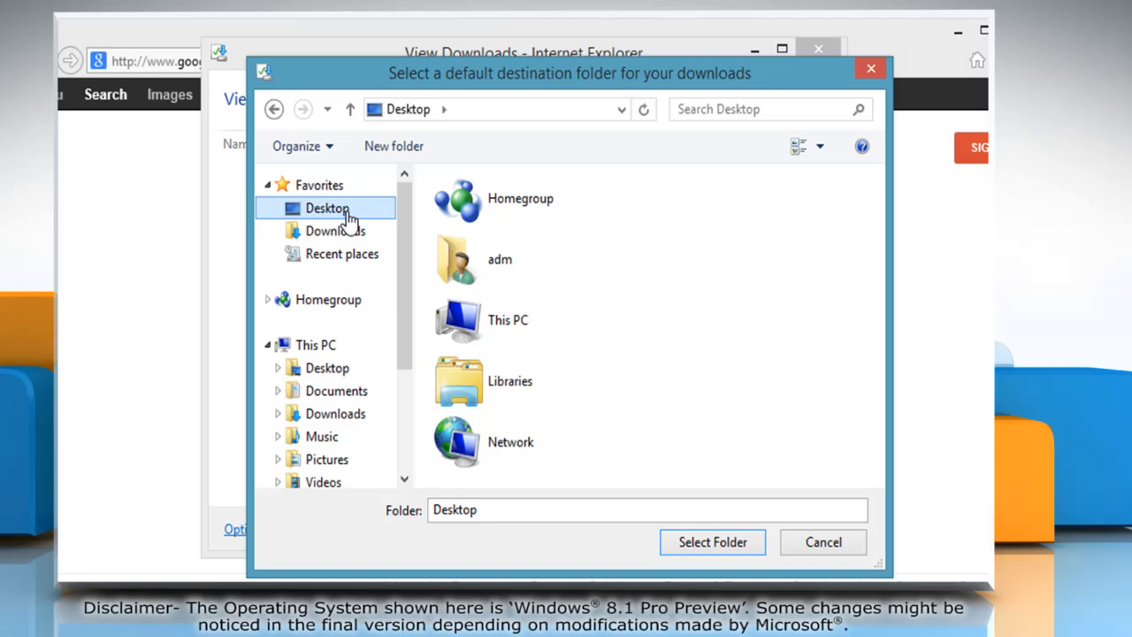
mouse_move(725, 568)
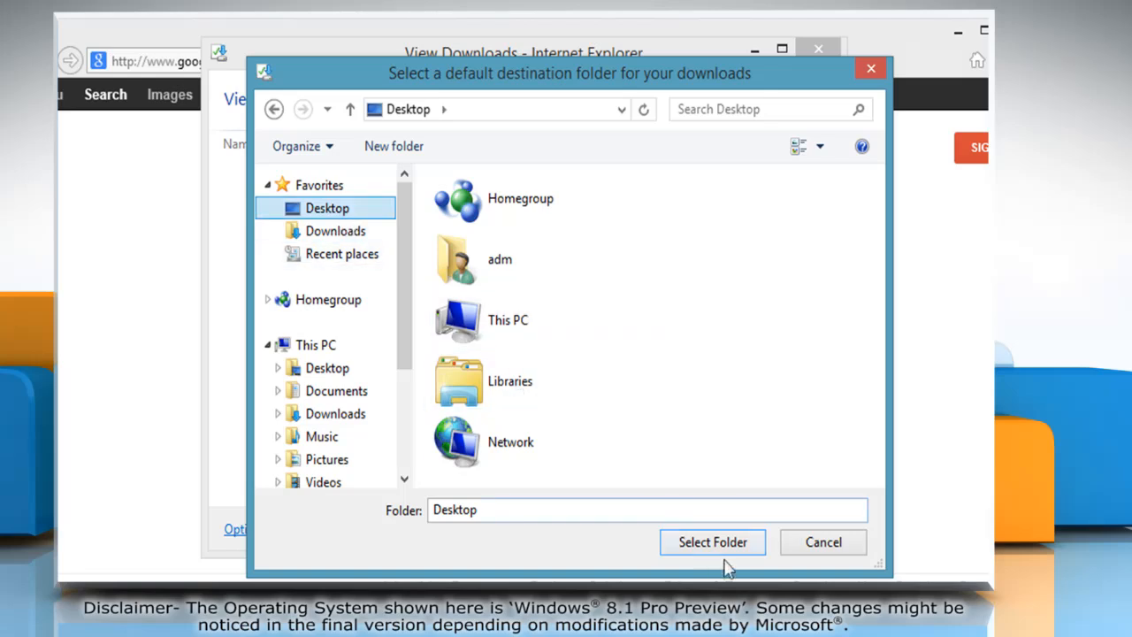
left_click(712, 542)
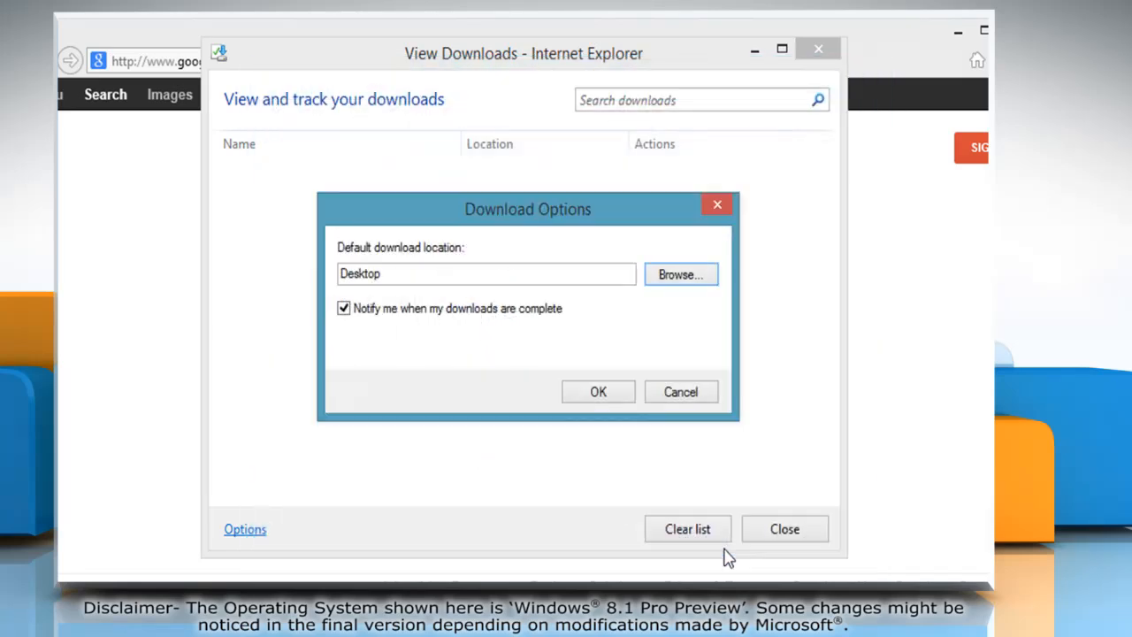
left_click(598, 392)
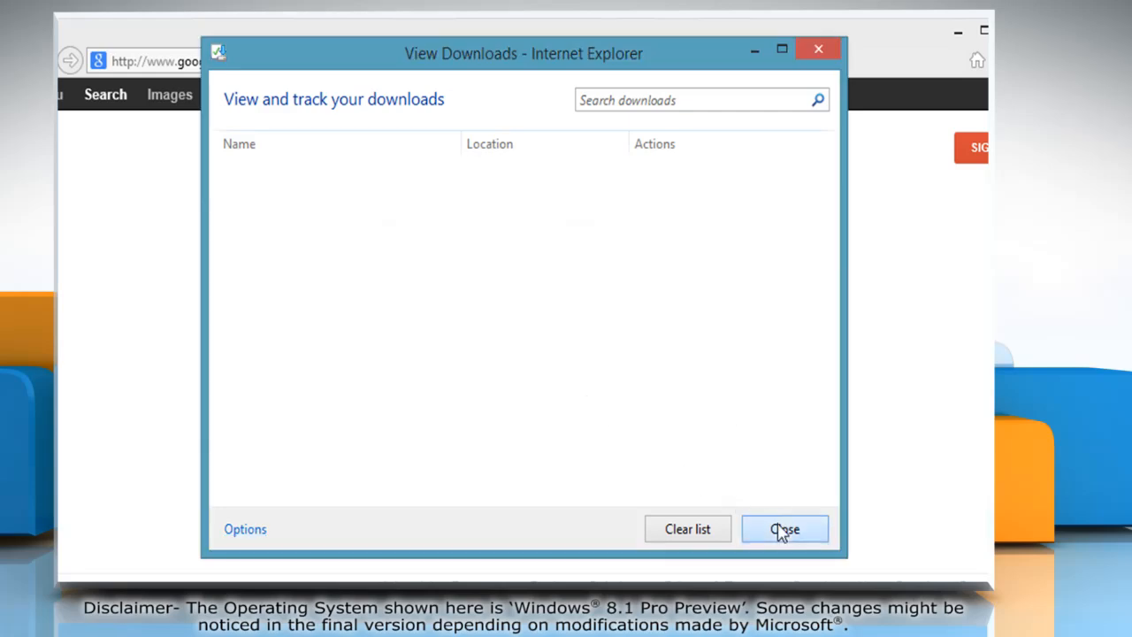
Close the View Downloads window and Internet Explorer
left_click(784, 529)
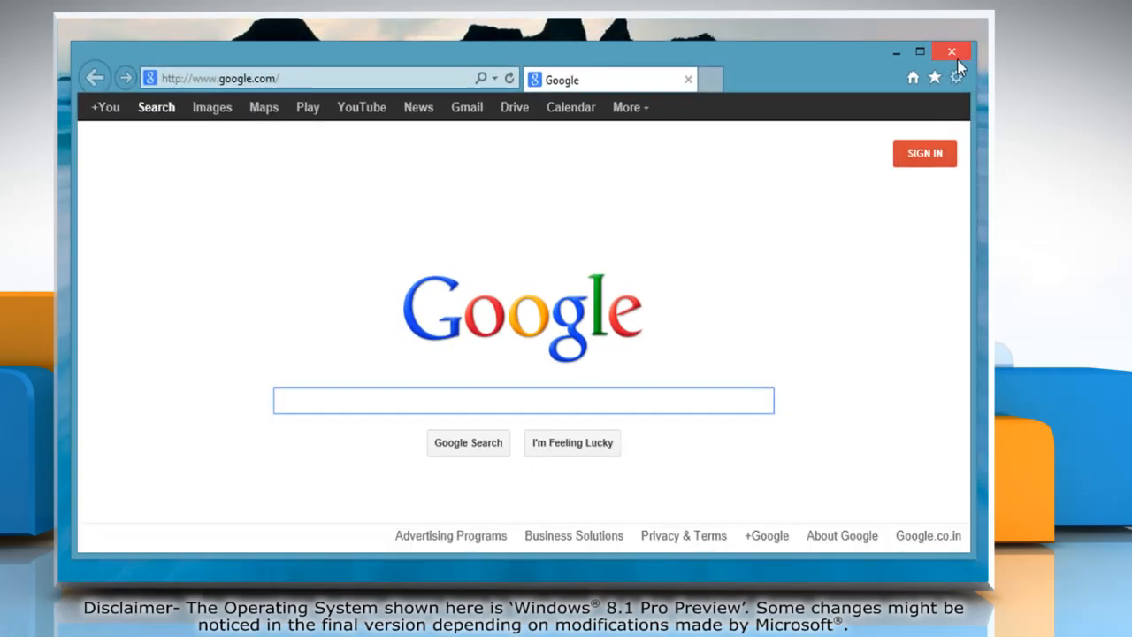
left_click(952, 50)
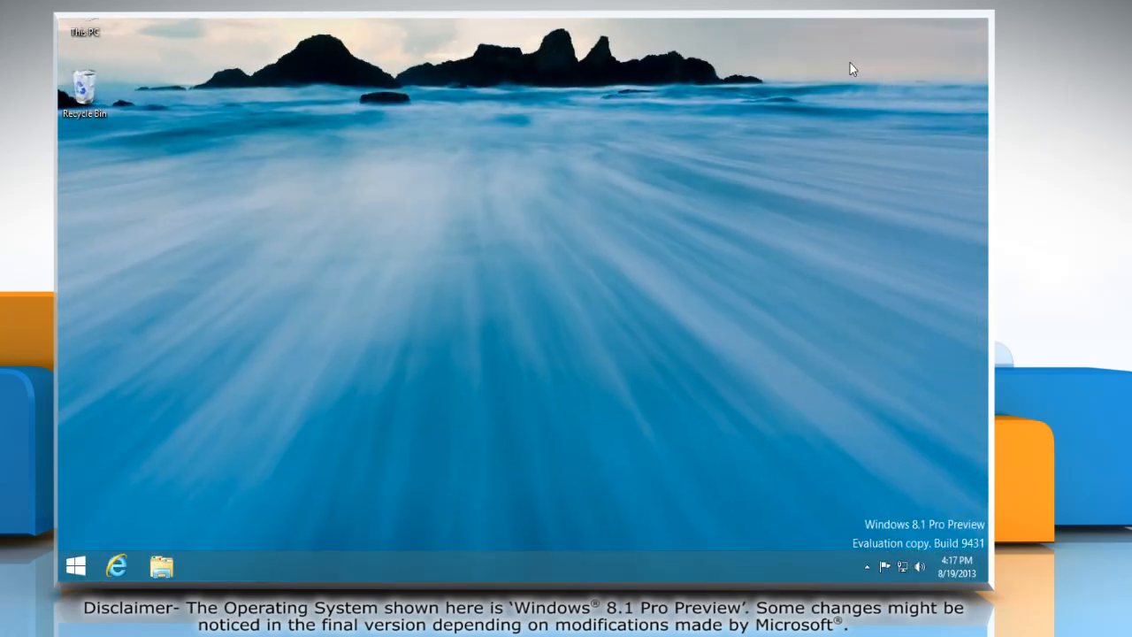